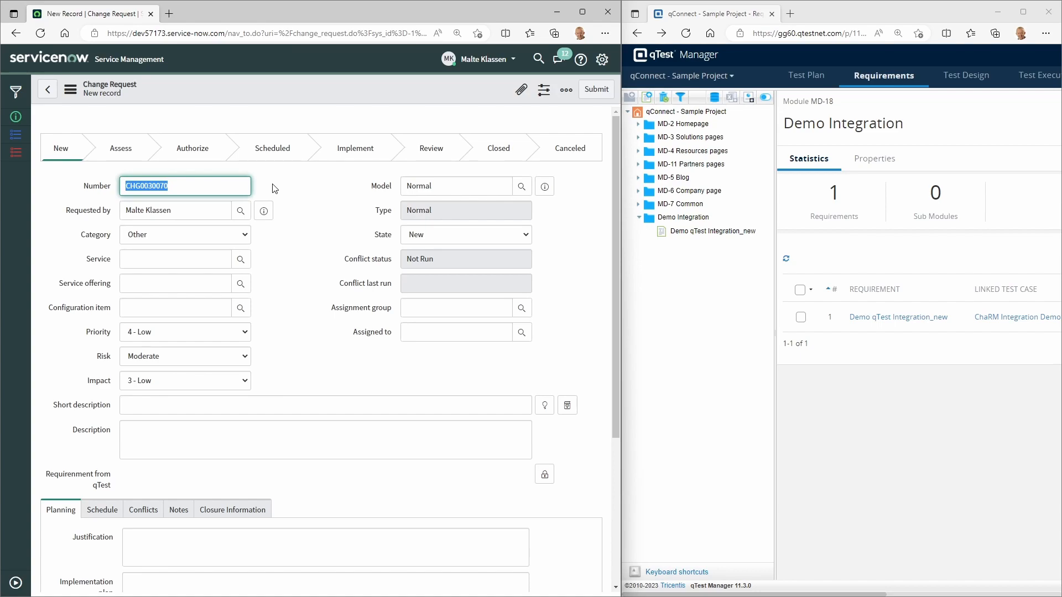
pyautogui.moveTo(187, 402)
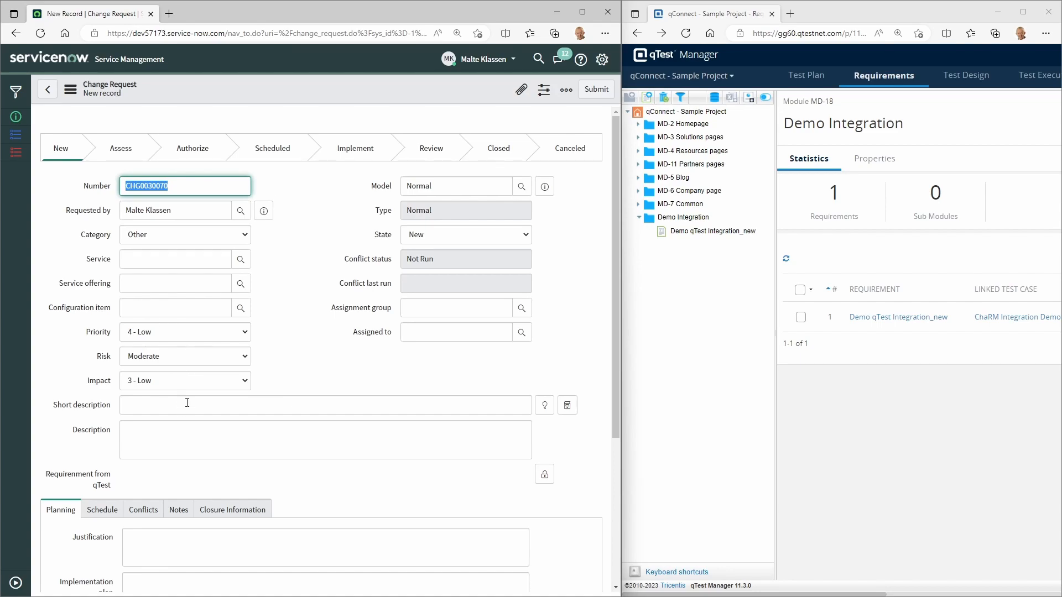
# Enter short description 'Demo qTest Integration' and save change request CHG0030070
pyautogui.write('Demo qTest Integration')
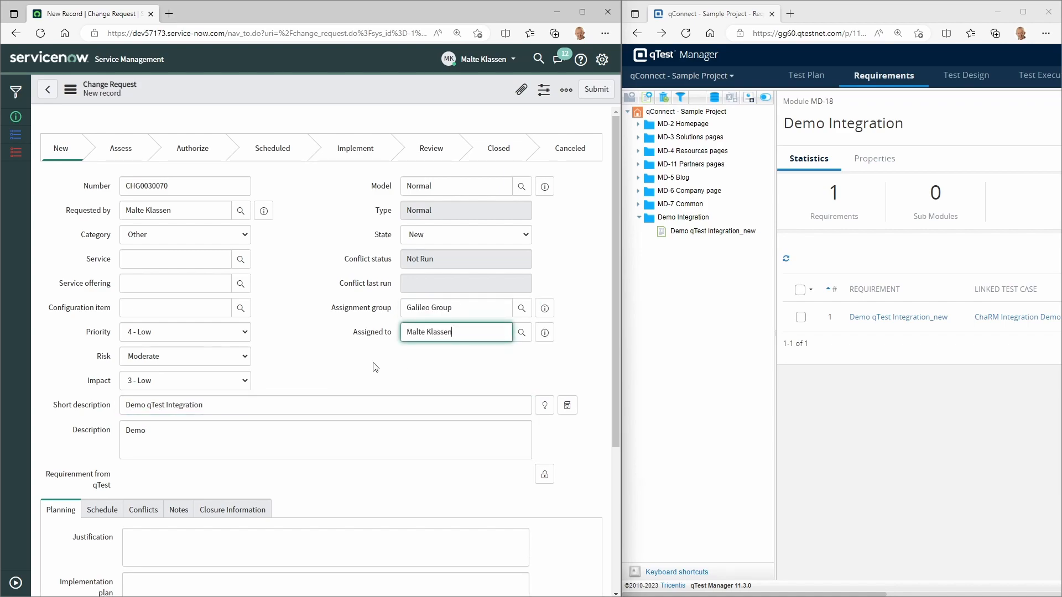
pyautogui.click(565, 89)
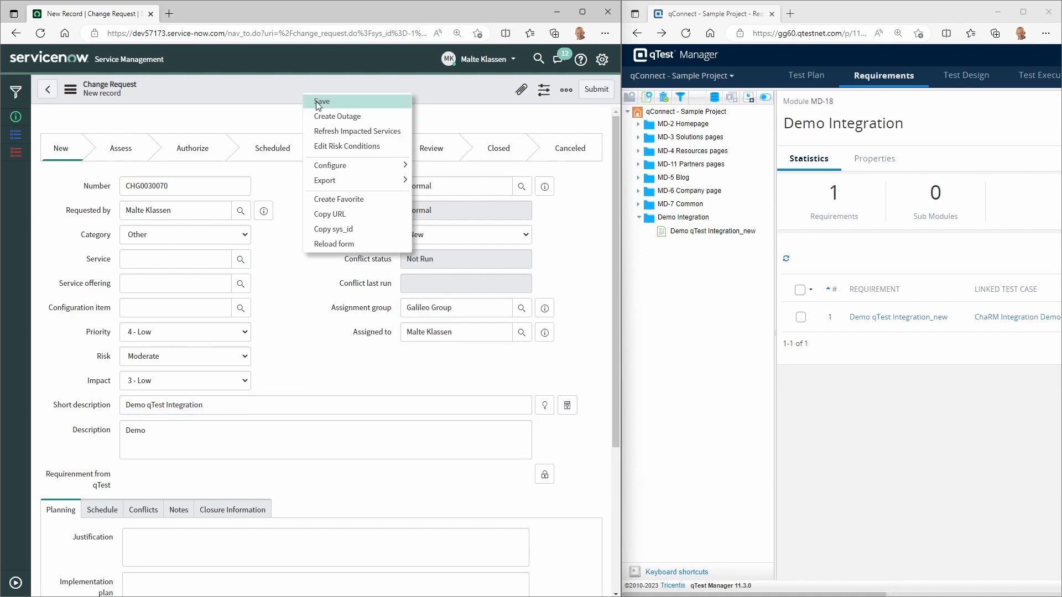
pyautogui.click(322, 101)
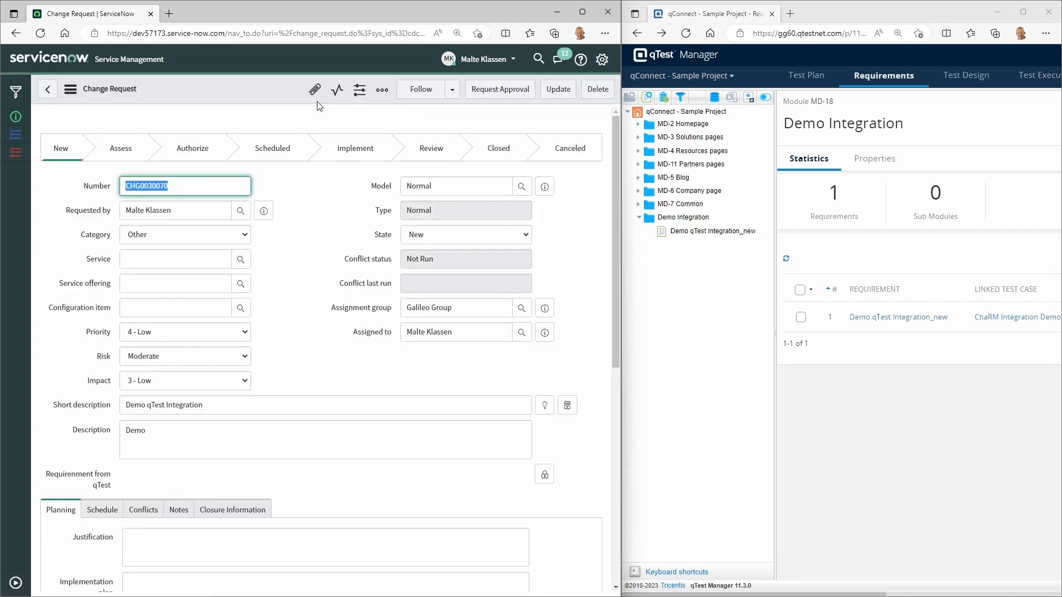
# Request approval for CHG0030070, then move it into the Implement state
pyautogui.click(500, 89)
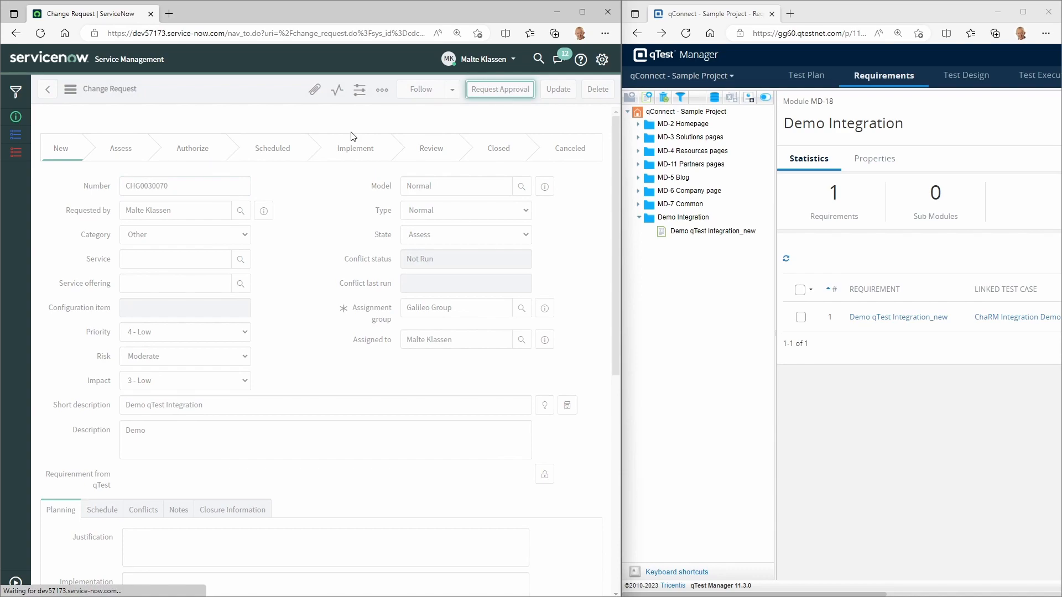
pyautogui.click(501, 89)
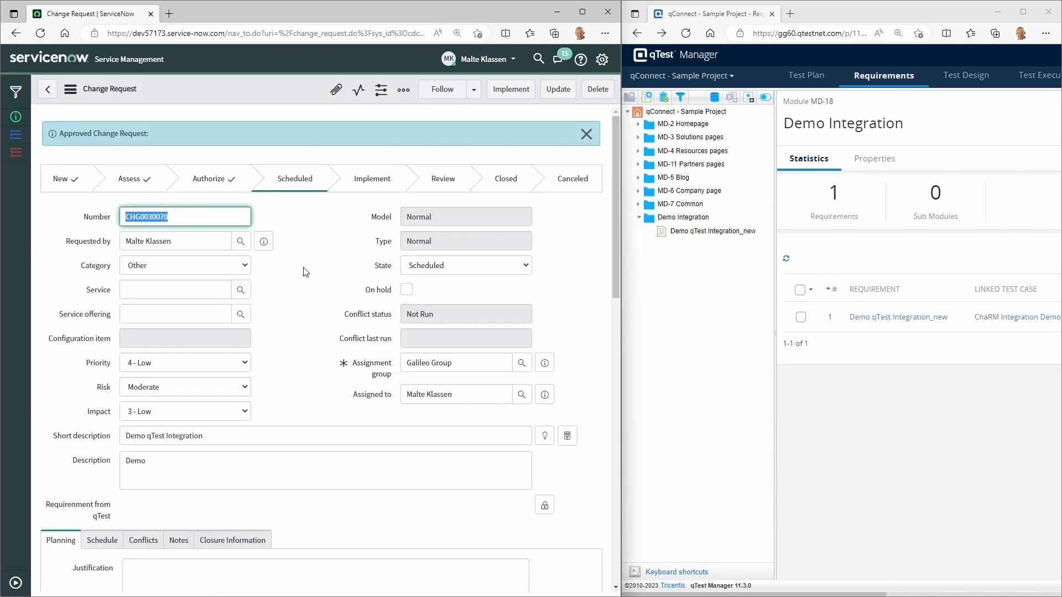
pyautogui.moveTo(291, 275)
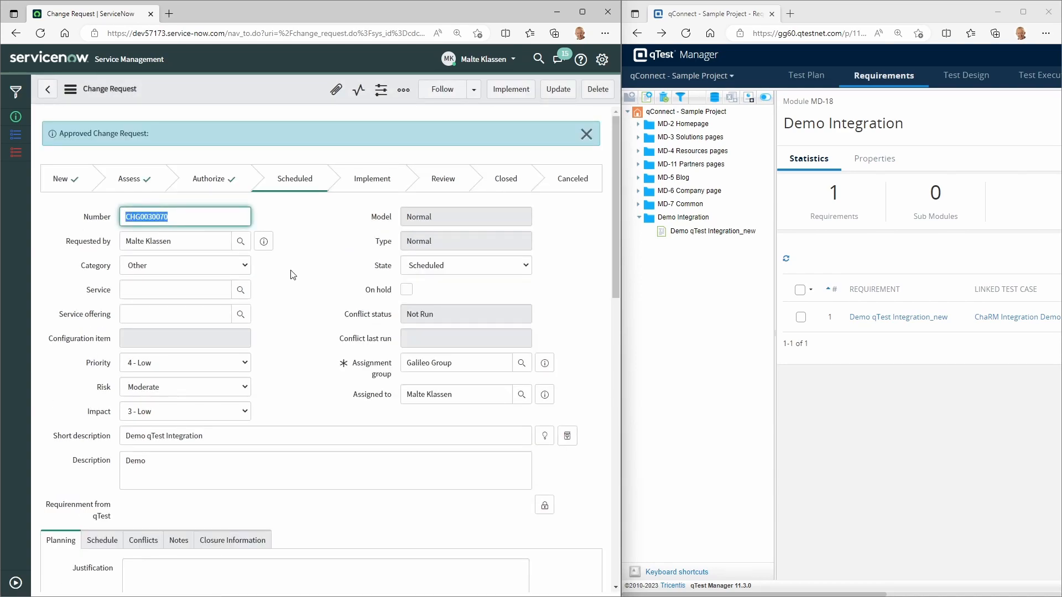
pyautogui.moveTo(510, 89)
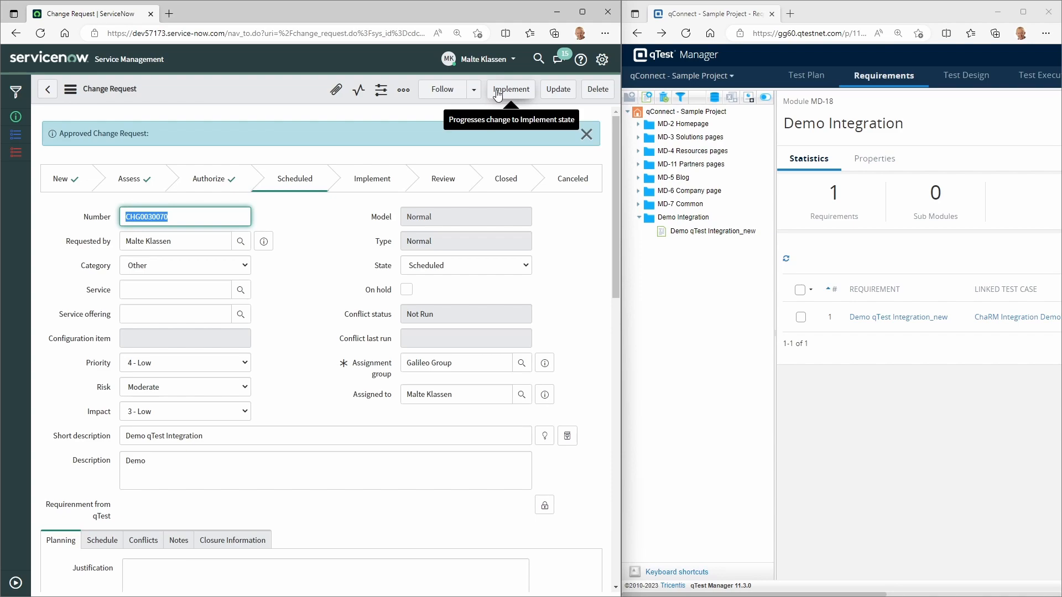
pyautogui.click(510, 88)
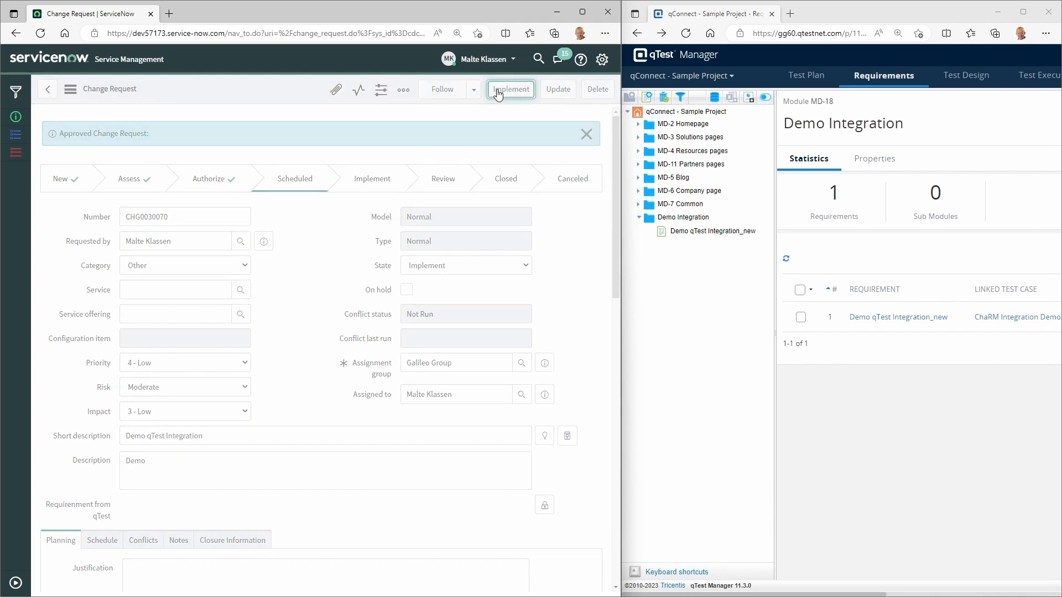
pyautogui.click(510, 88)
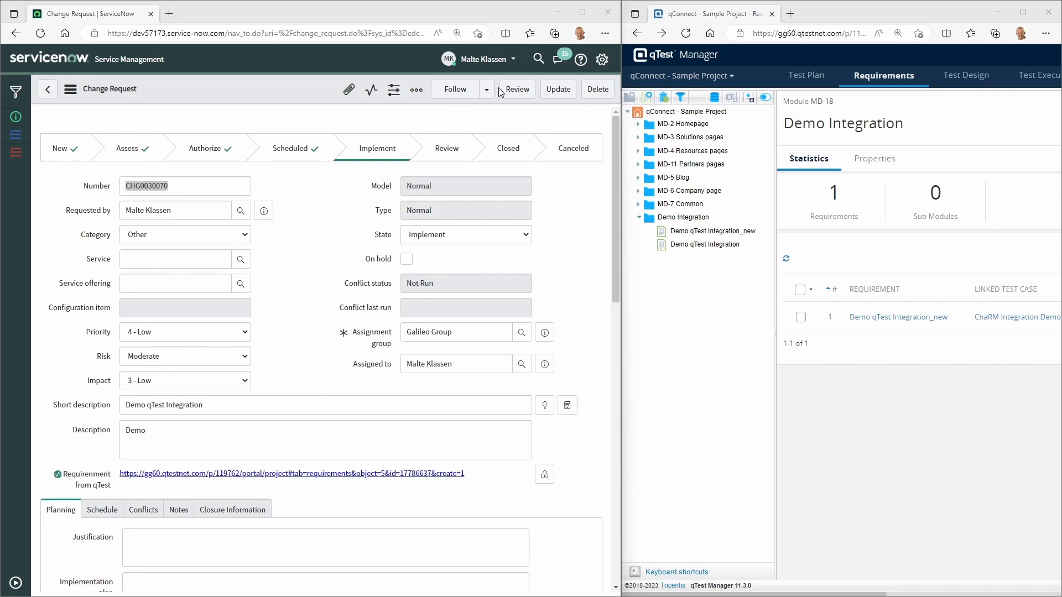
pyautogui.moveTo(298, 481)
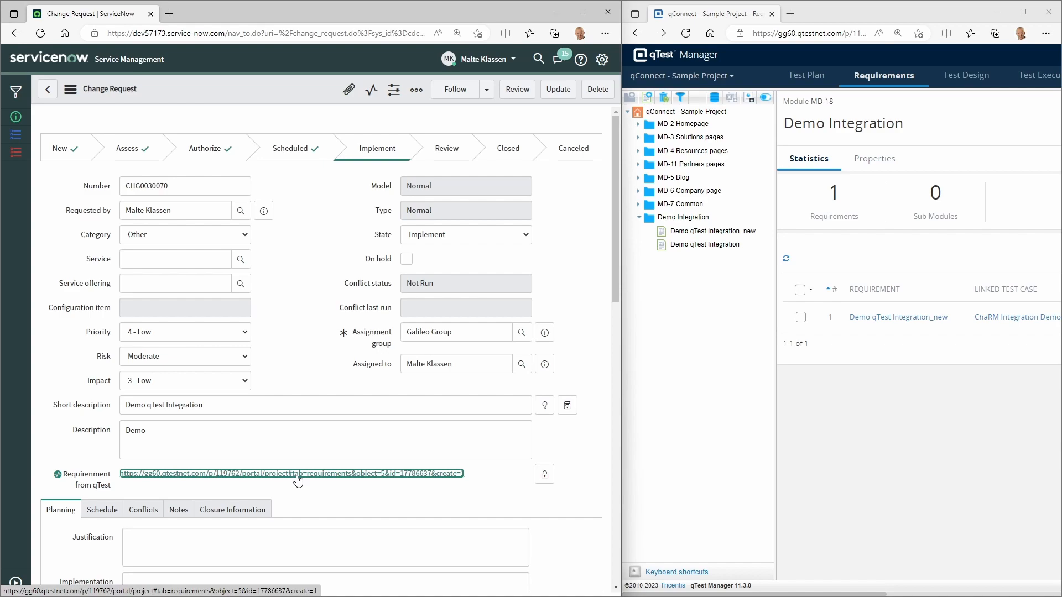
# Open linked requirement RQ-54 in the qTest window and append '_new' to its name
pyautogui.click(291, 473)
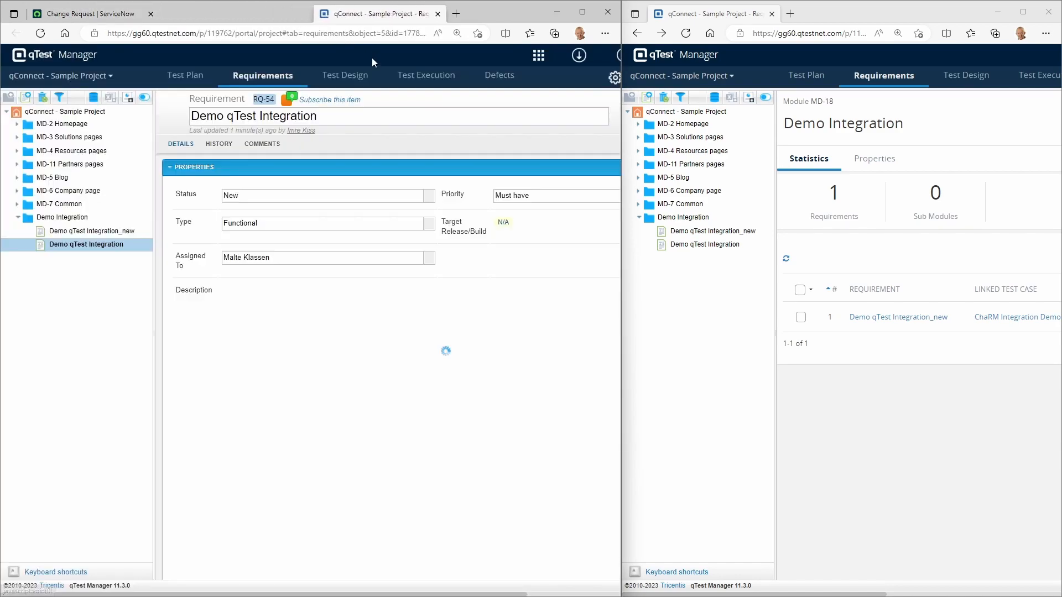
pyautogui.click(91, 13)
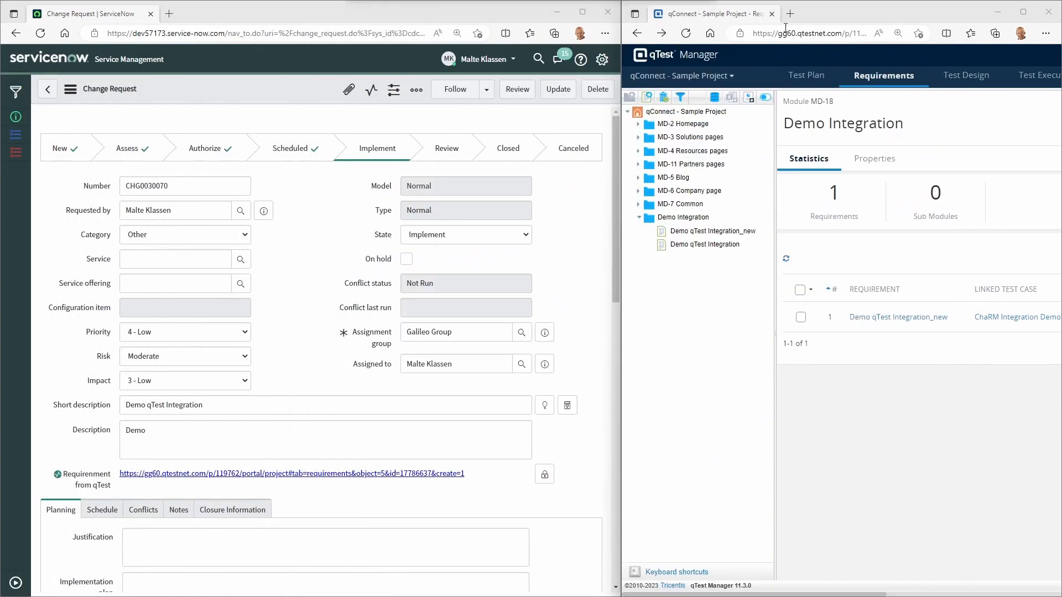
pyautogui.click(706, 244)
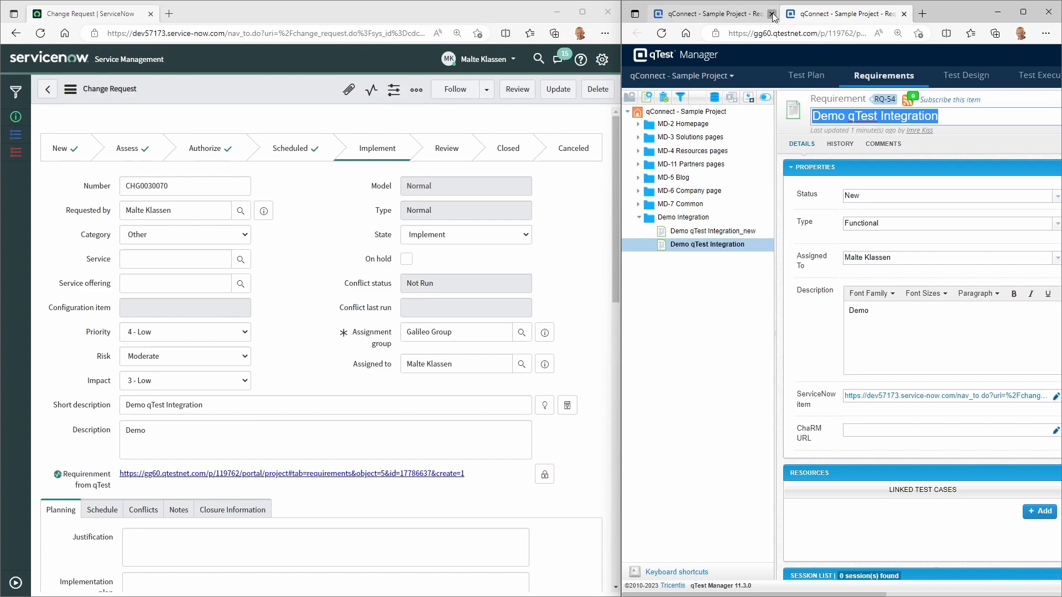
pyautogui.click(772, 13)
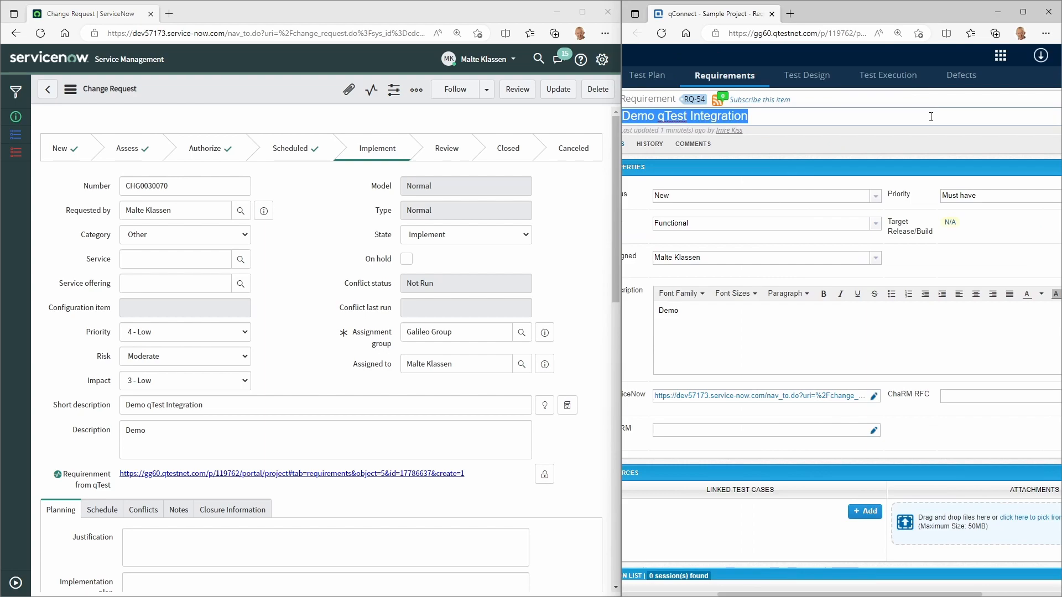
pyautogui.click(931, 115)
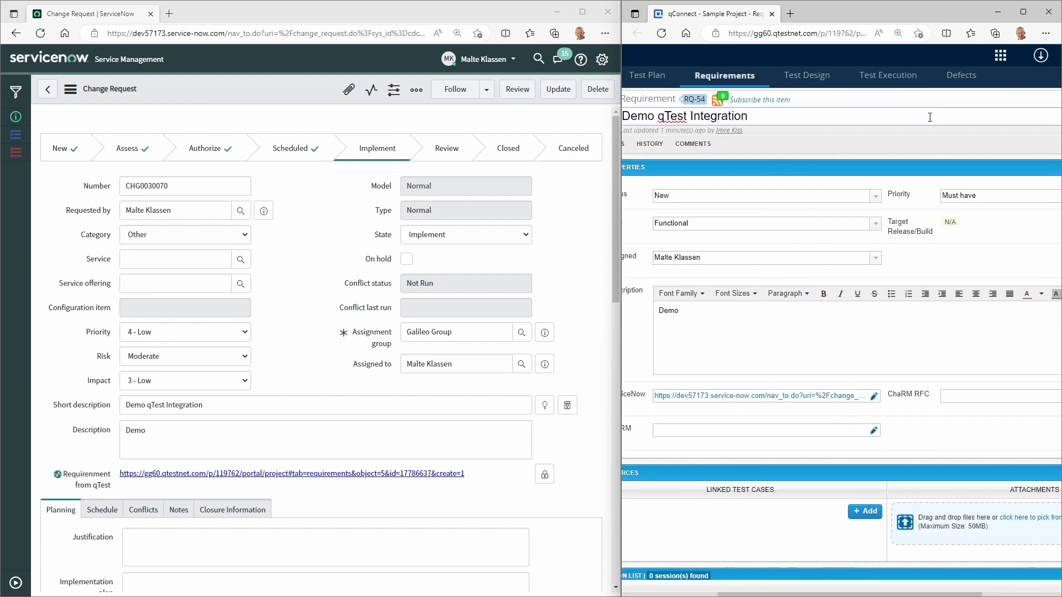
pyautogui.write('_new')
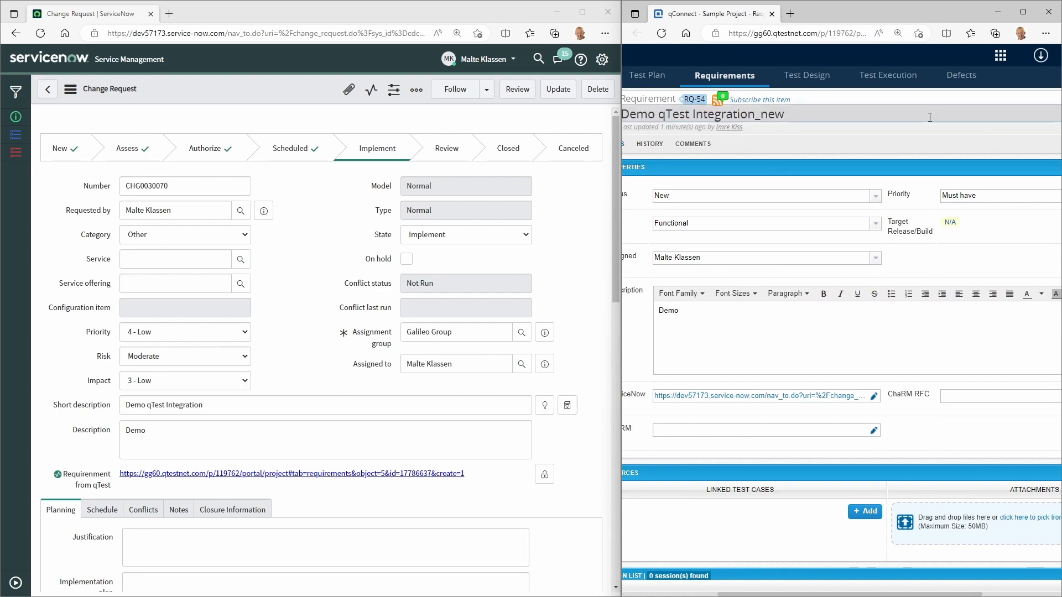
pyautogui.moveTo(930, 116)
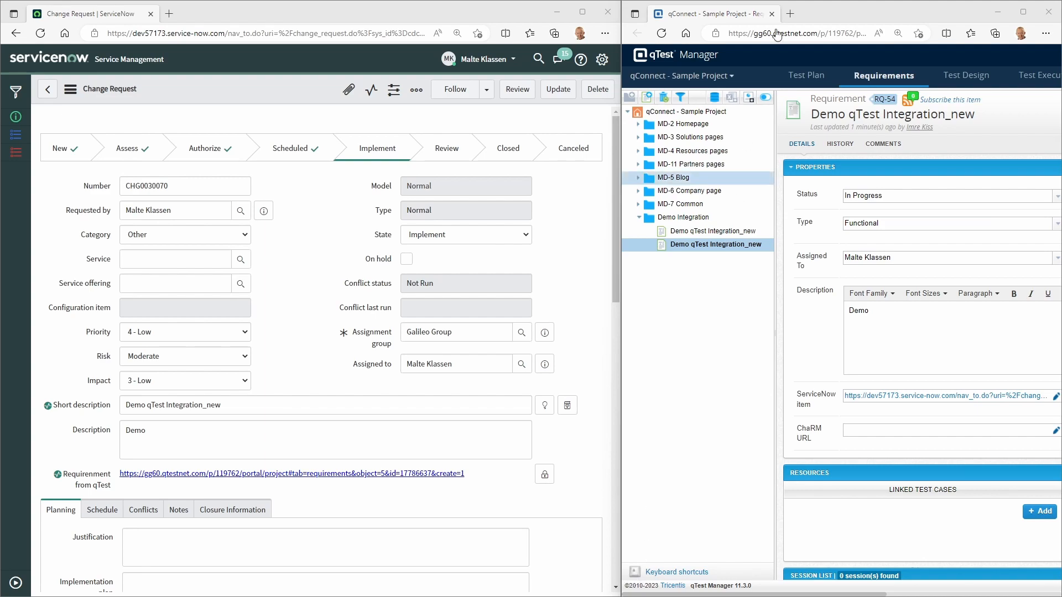
# In Test Execution, expand Release 3, Cycle 3.2 and Functional test suite 2
pyautogui.click(1015, 76)
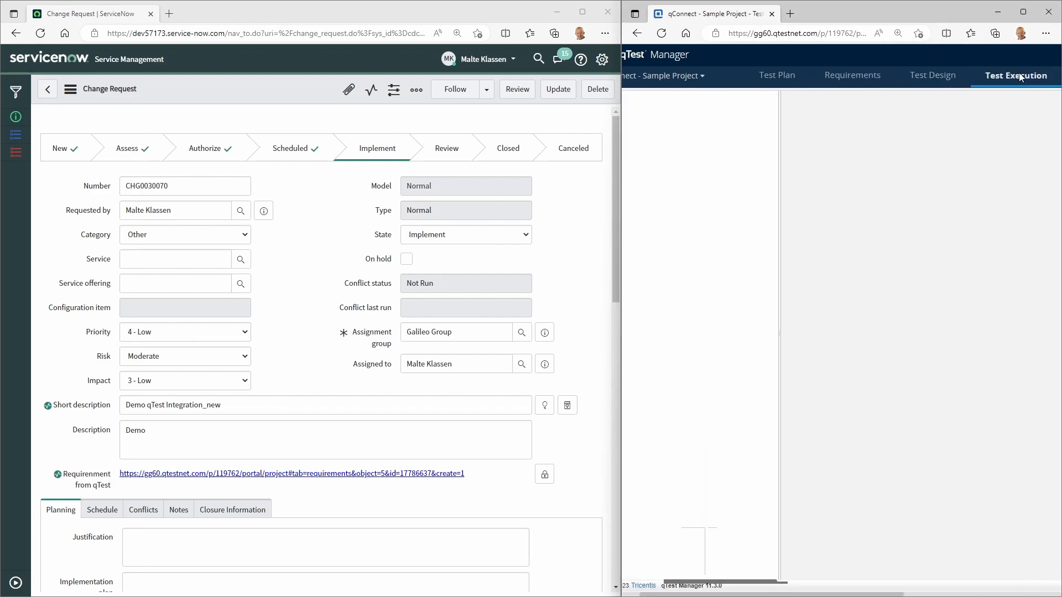
pyautogui.click(1015, 76)
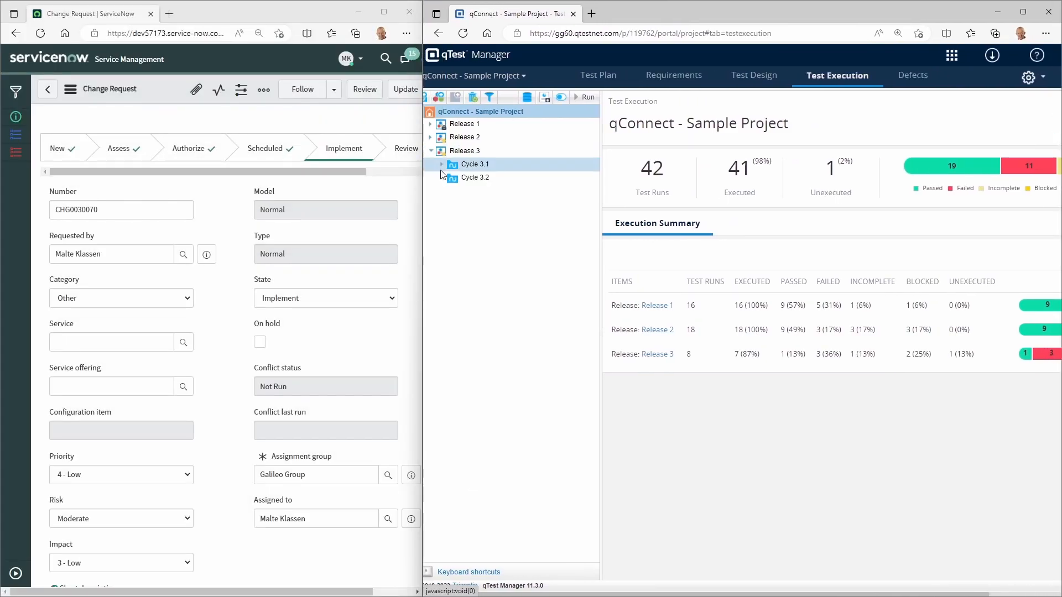
pyautogui.click(442, 178)
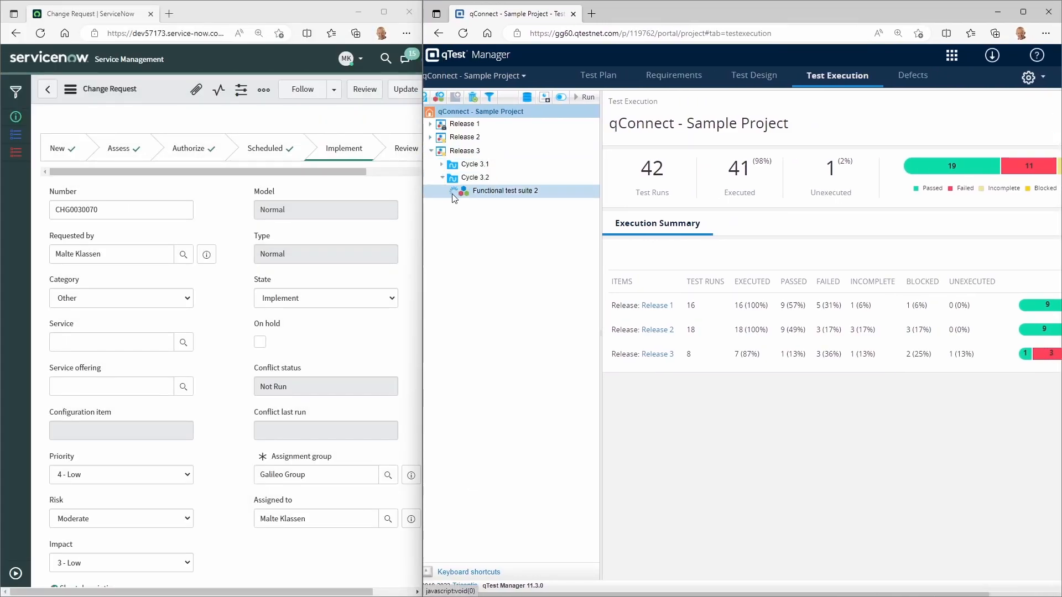
pyautogui.click(505, 191)
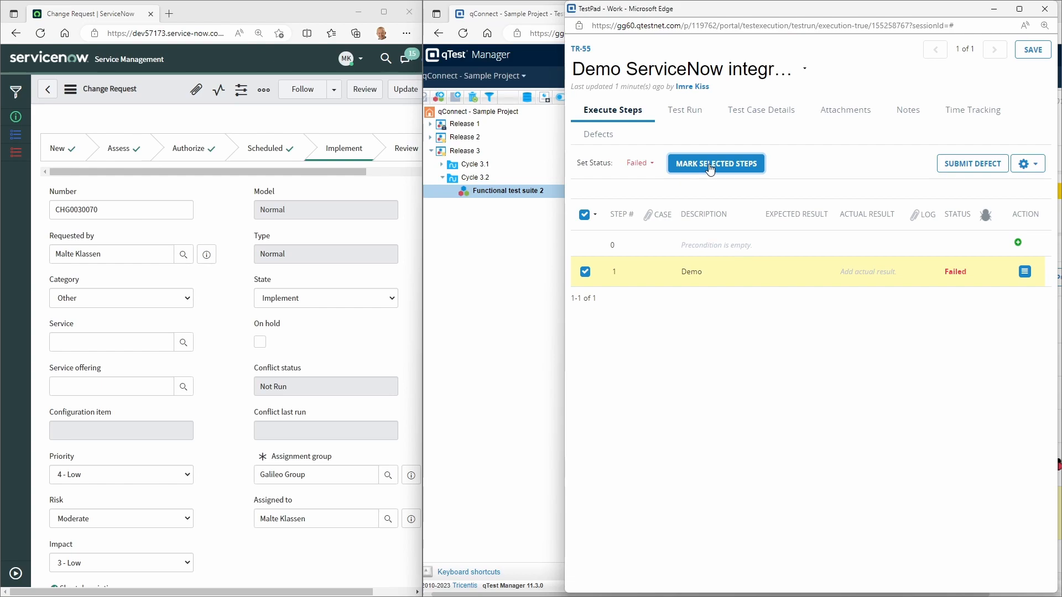
pyautogui.moveTo(972, 163)
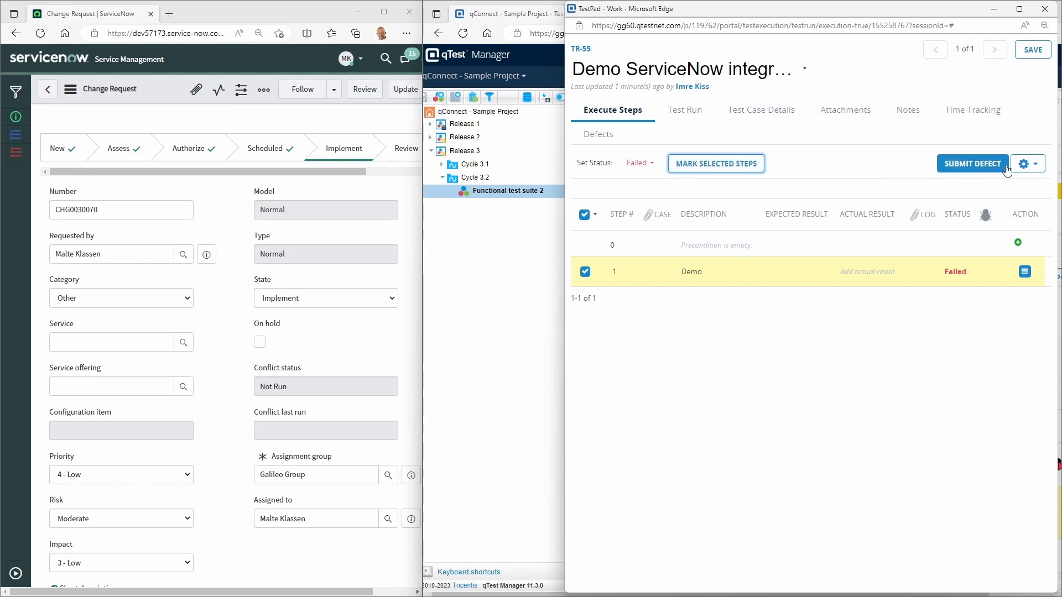
# Submit an assigned new defect for the failed step, then save the run's execution time
pyautogui.click(972, 163)
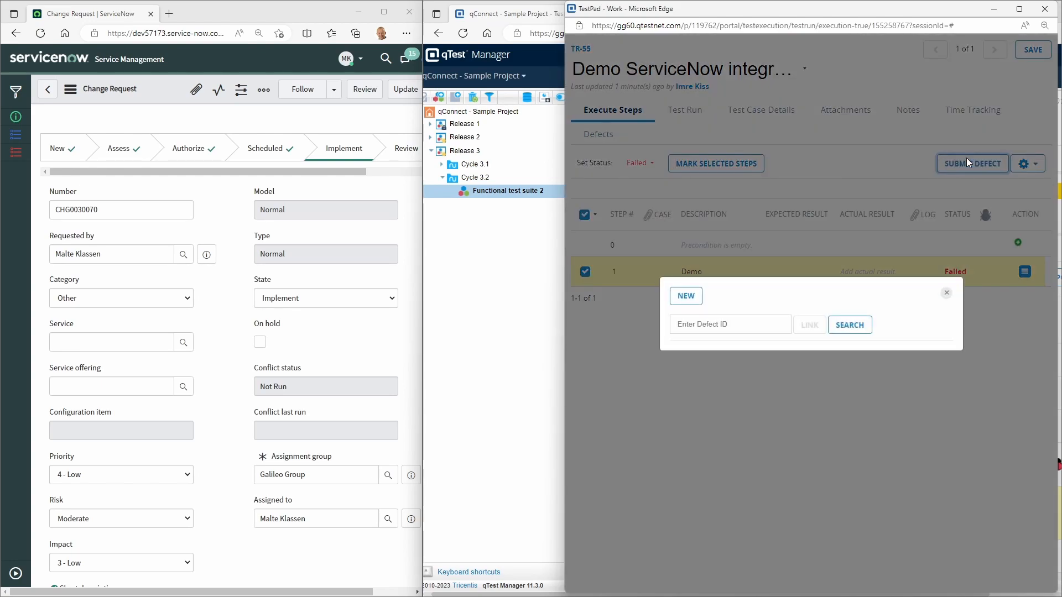
pyautogui.click(685, 295)
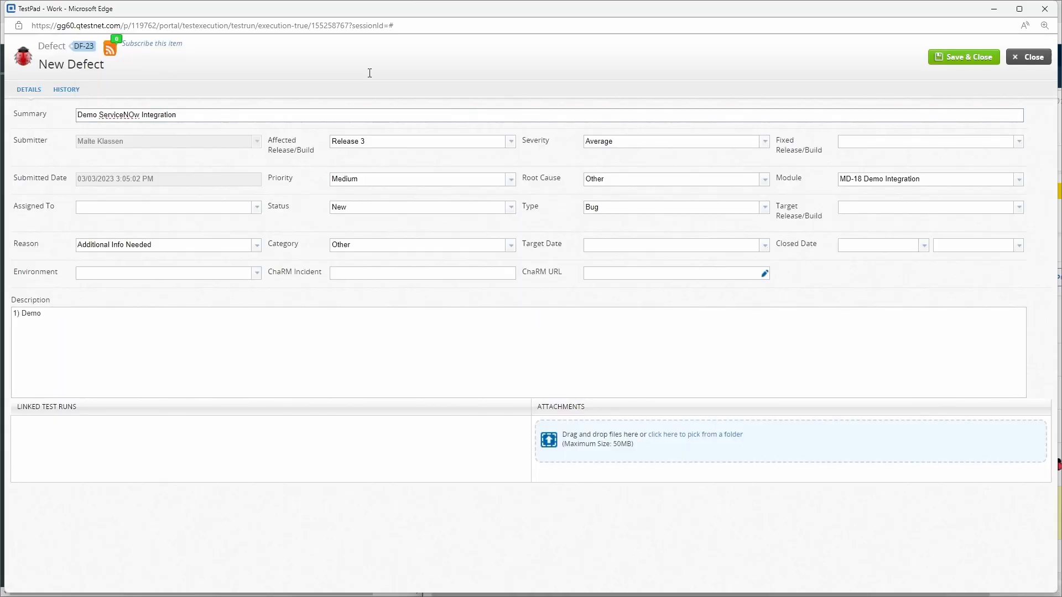
pyautogui.click(167, 207)
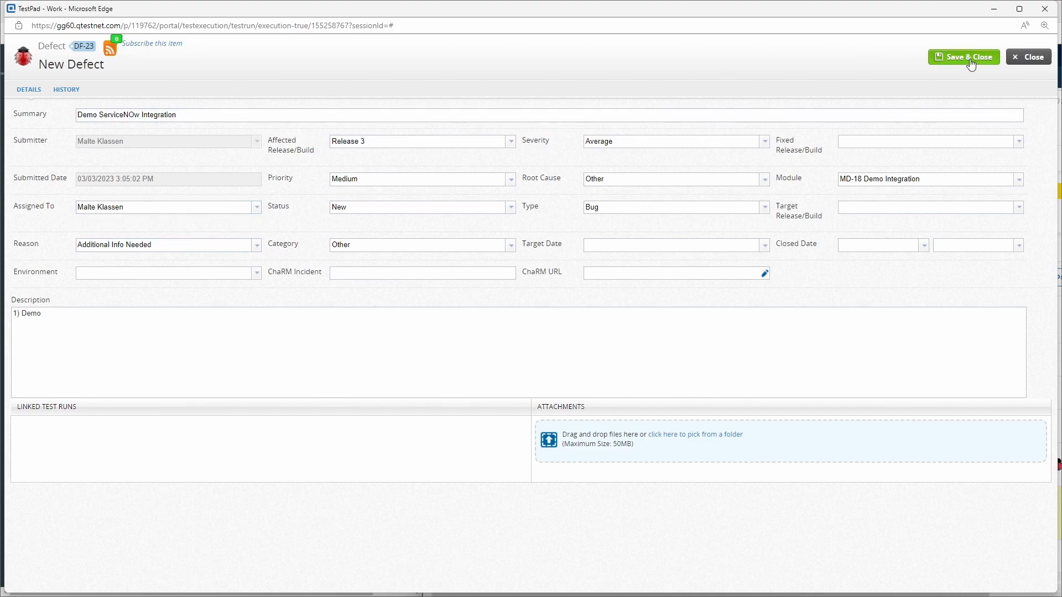
pyautogui.click(963, 57)
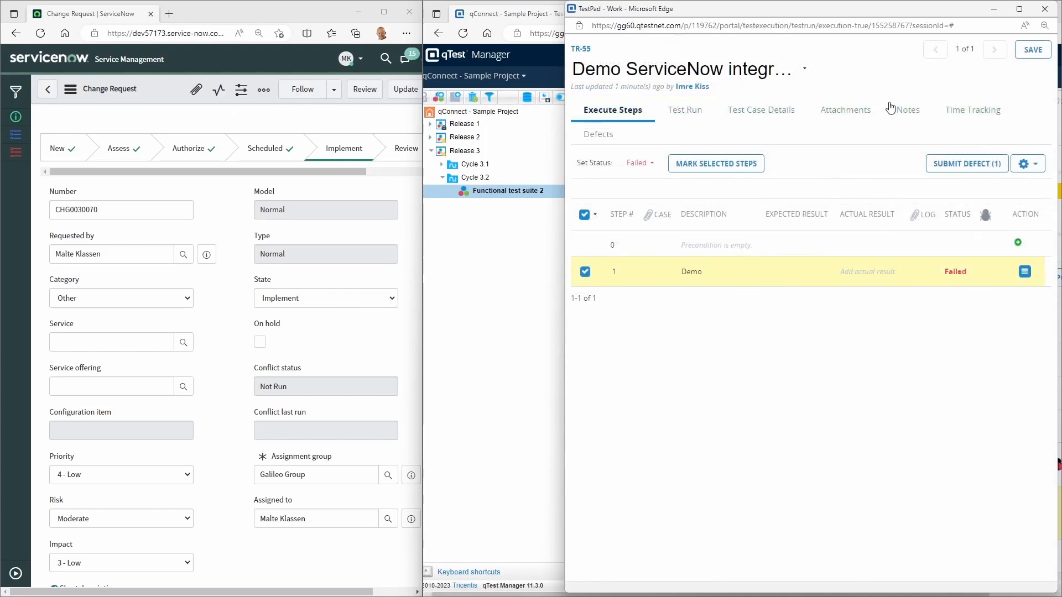
pyautogui.click(1032, 49)
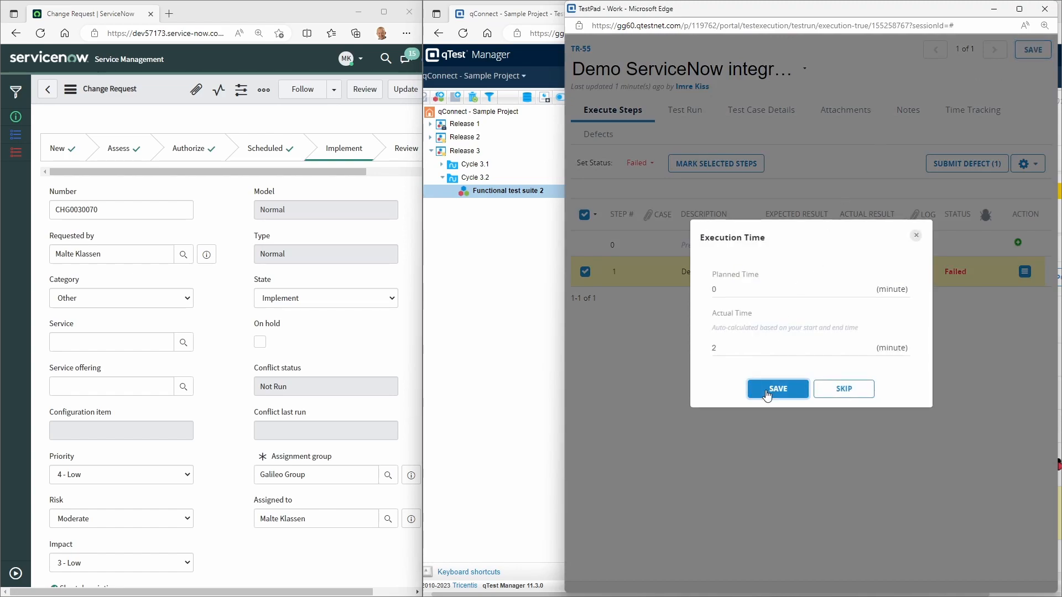
pyautogui.click(777, 389)
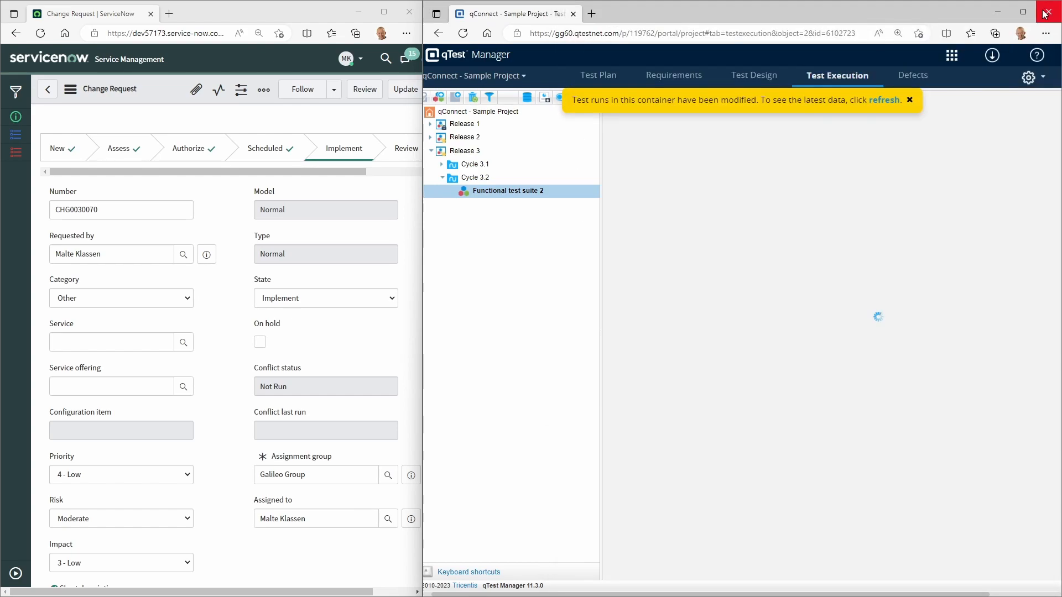
# Open DF-23 'Demo ServiceNOw Integration' from the System Queries All defects list
pyautogui.click(910, 75)
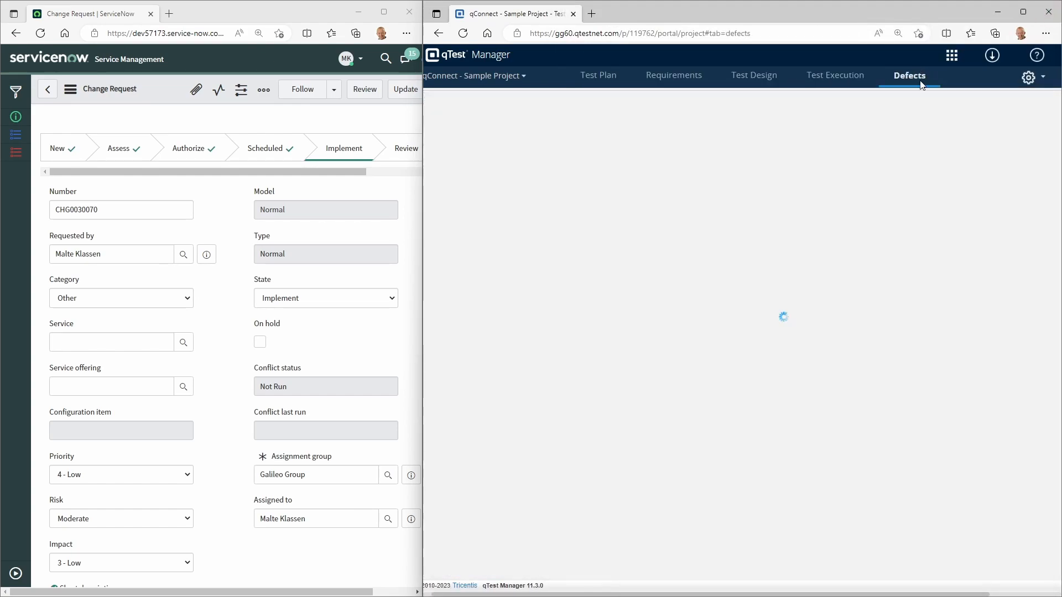
pyautogui.click(909, 75)
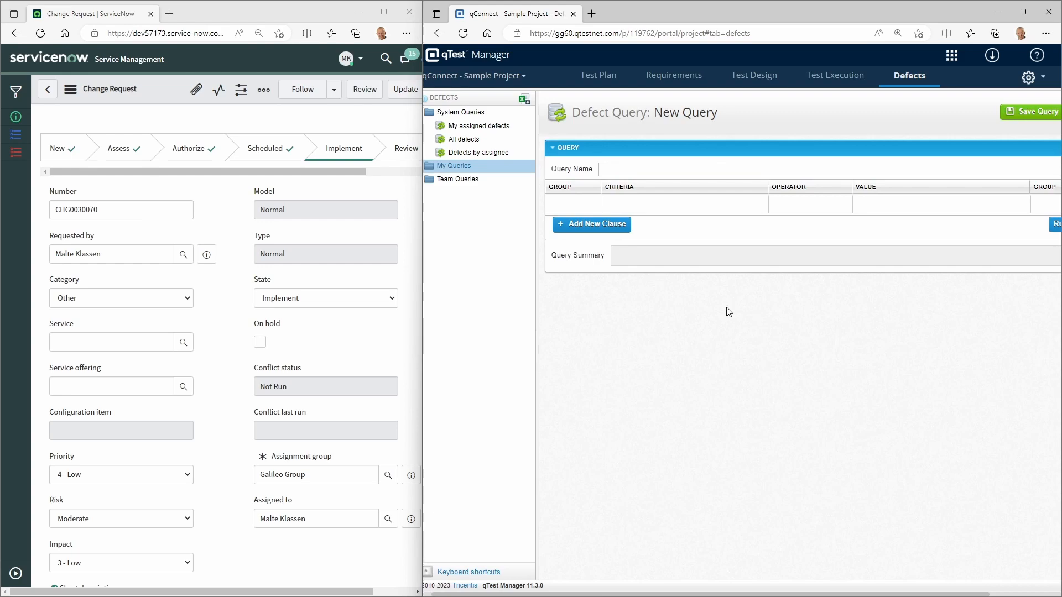
pyautogui.click(466, 139)
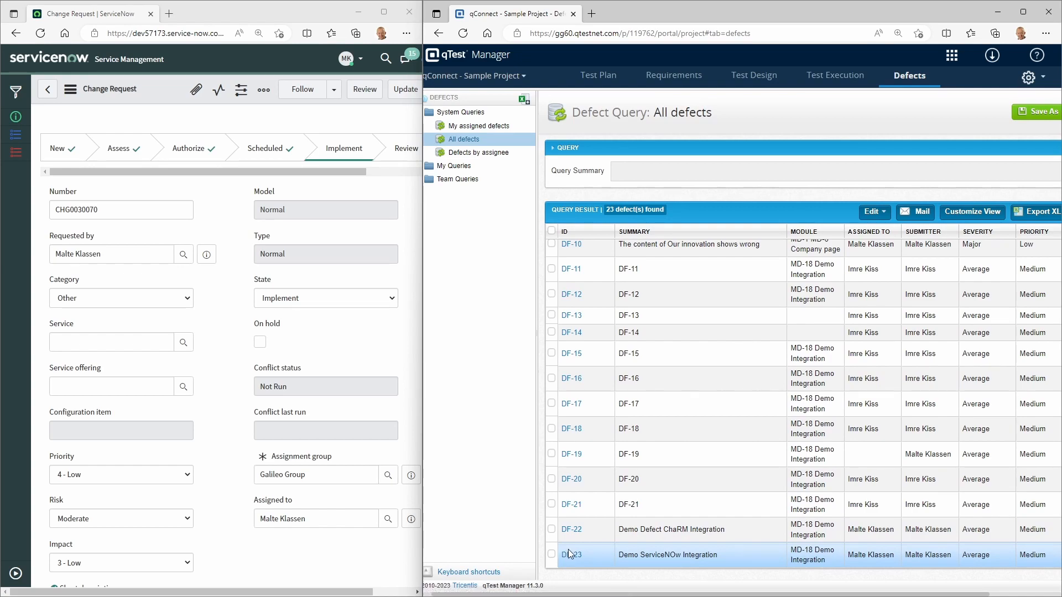
pyautogui.click(572, 555)
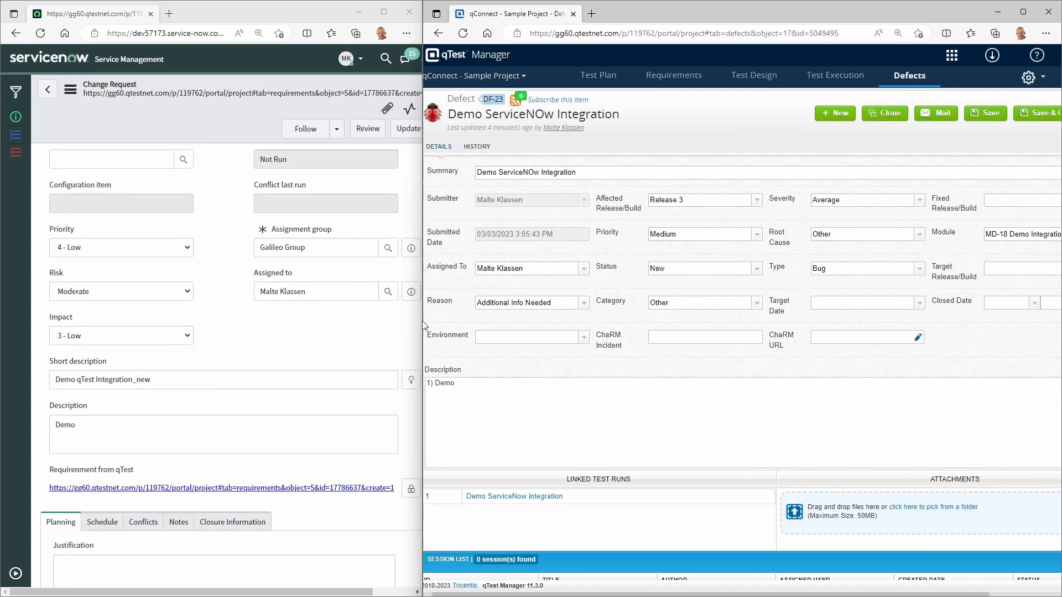
pyautogui.click(410, 12)
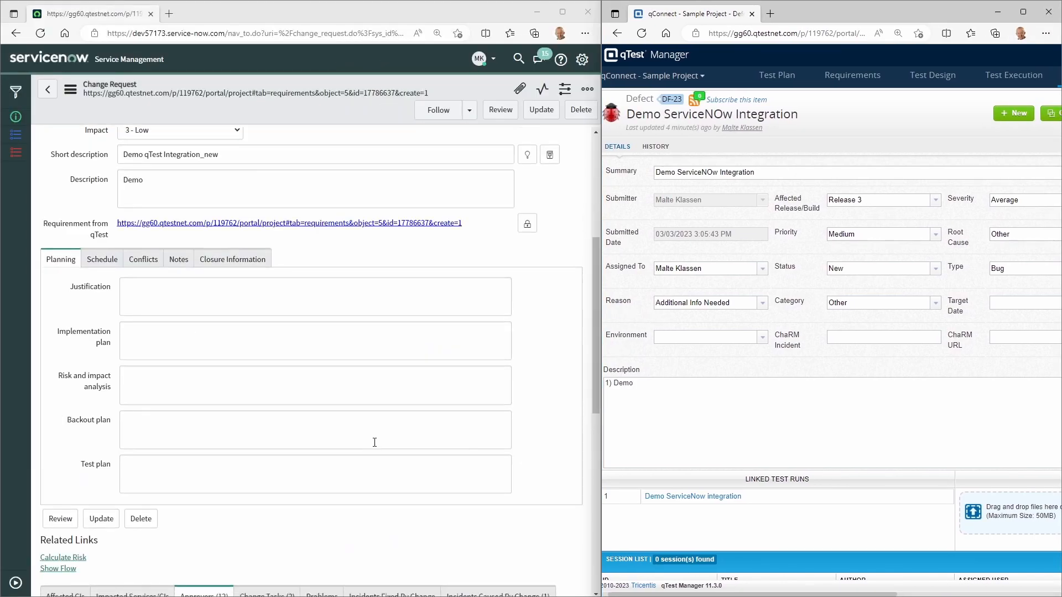
# Show CHG0030070's Incidents Caused By Change list containing INC0010392
pyautogui.scroll(-3)
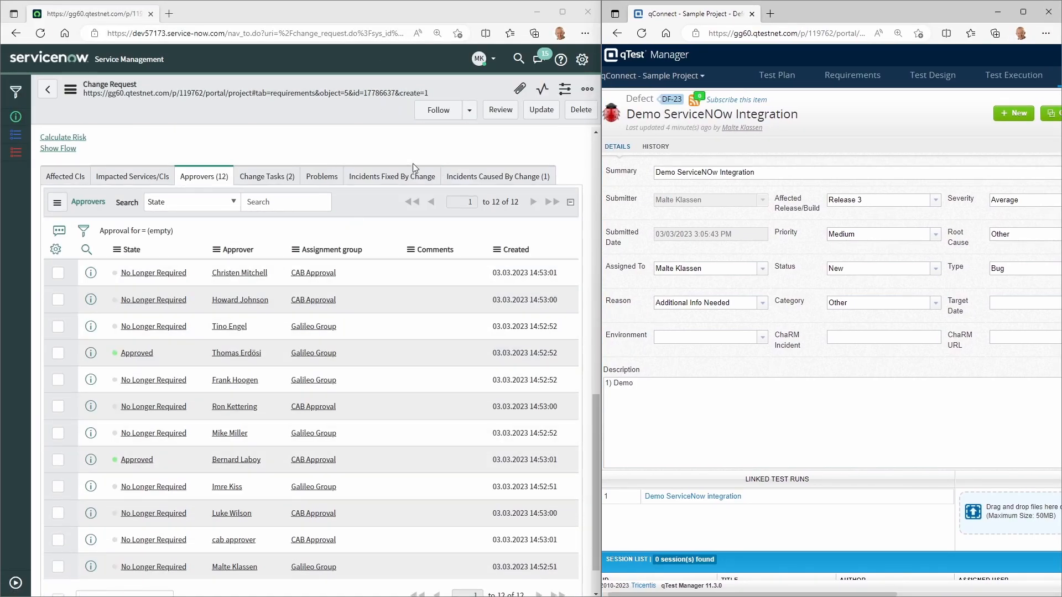
pyautogui.click(498, 176)
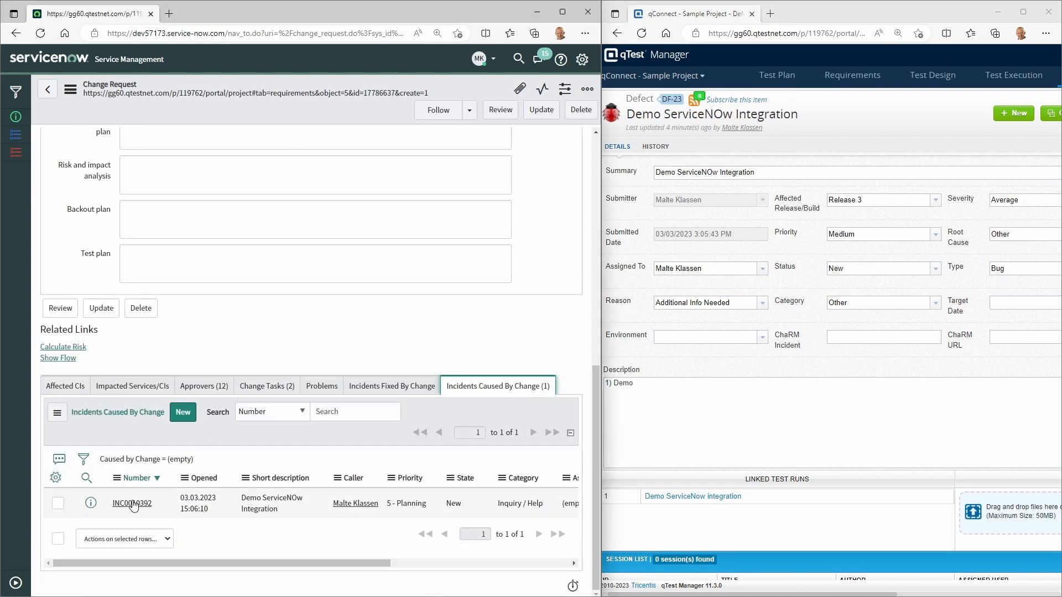
pyautogui.moveTo(301, 509)
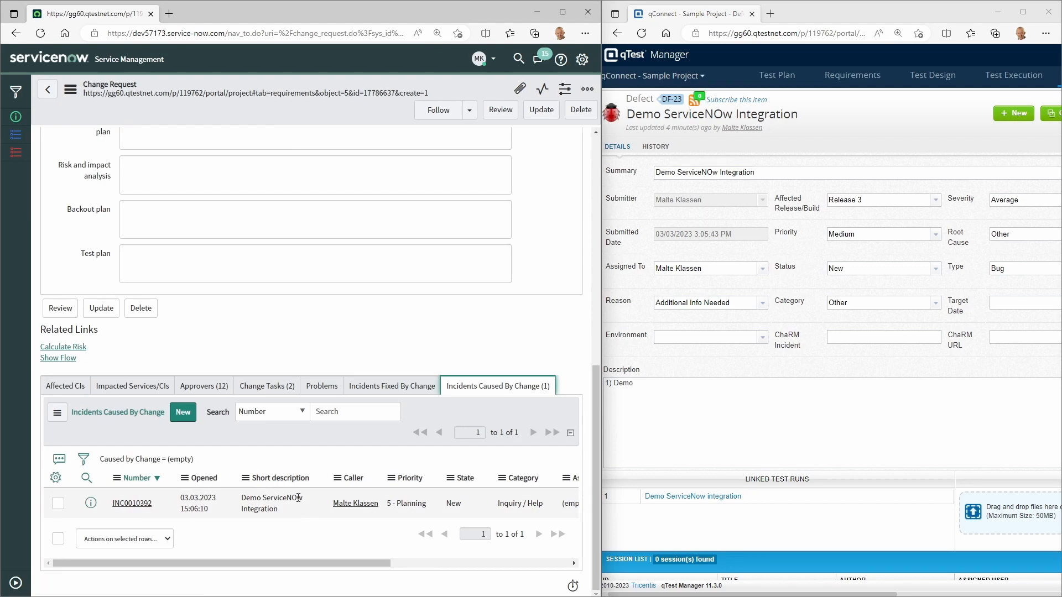
pyautogui.click(278, 503)
pyautogui.write('o')
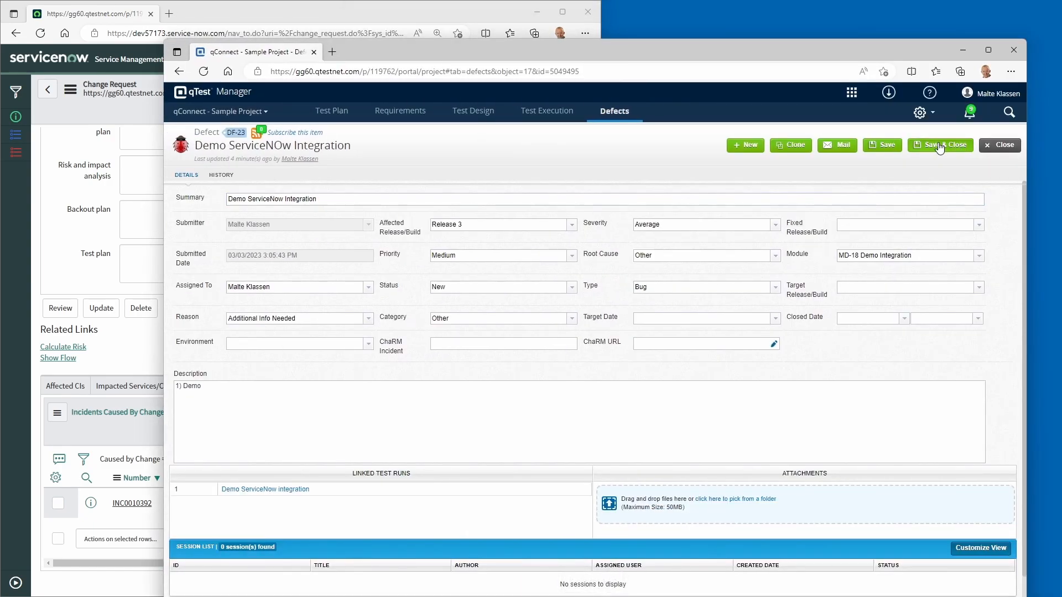
# Save DF-23 summary 'Demo ServiceNow Integration', reopen it, and open incident INC0010392
pyautogui.click(939, 145)
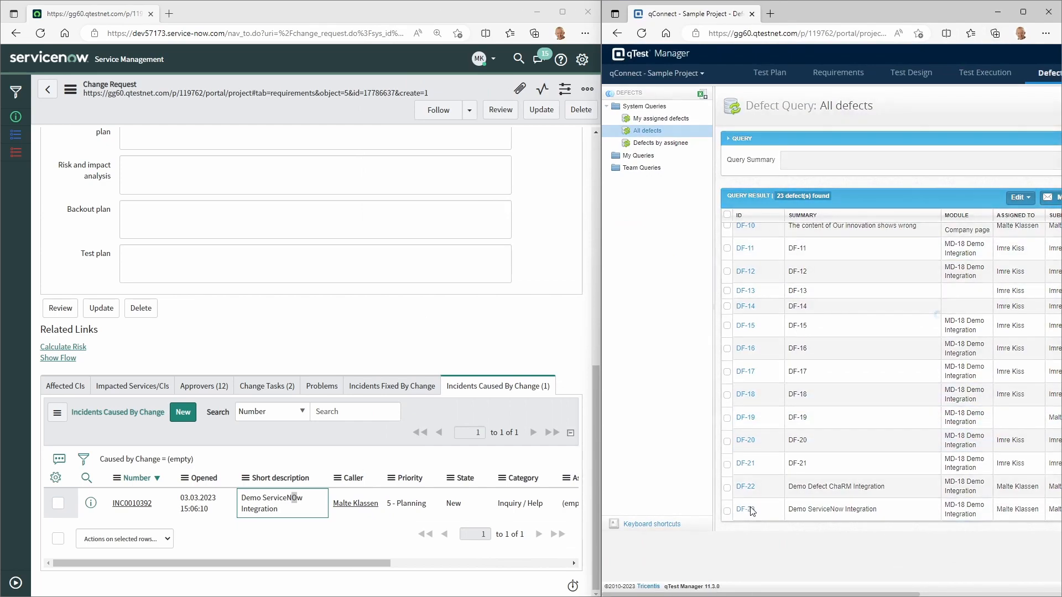
pyautogui.click(745, 509)
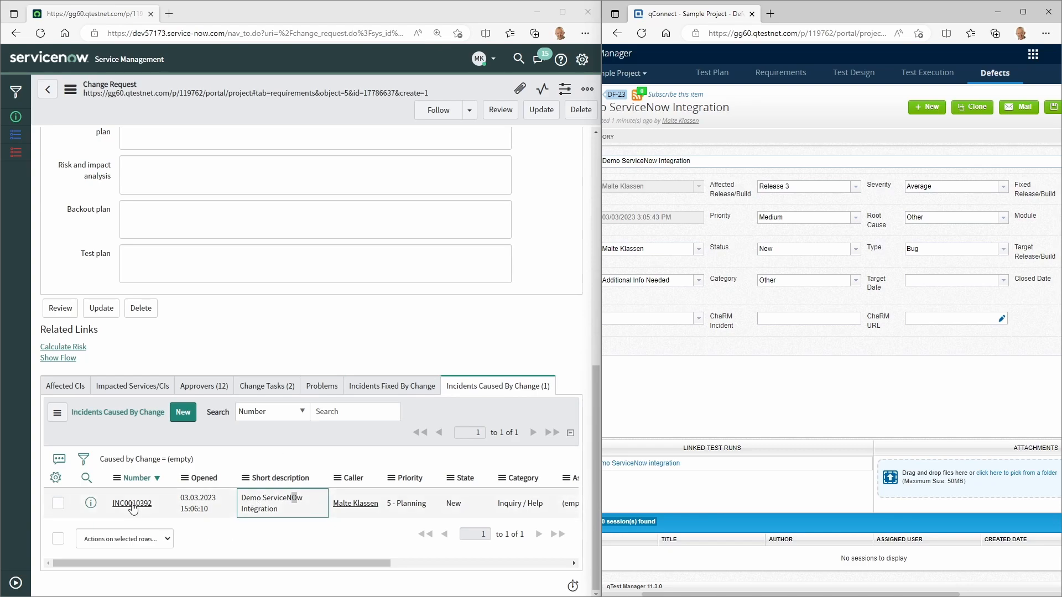
pyautogui.click(132, 504)
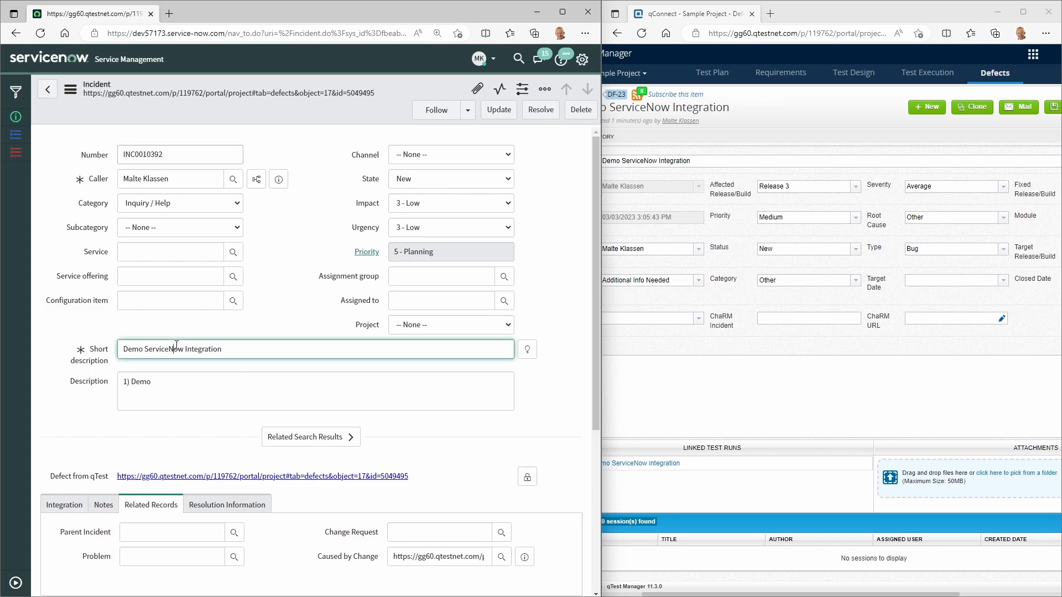
pyautogui.moveTo(269, 319)
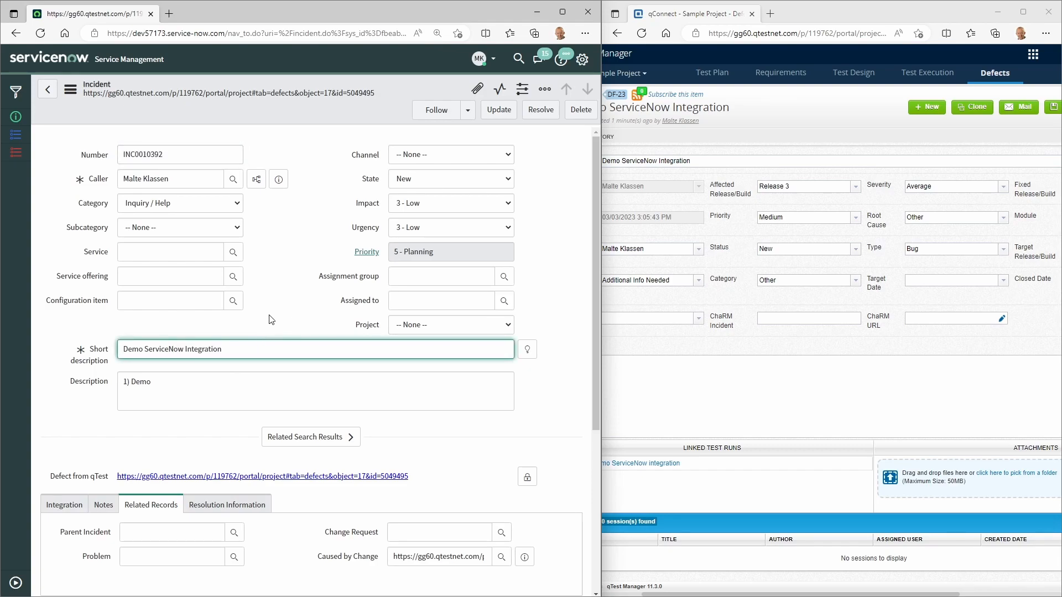
pyautogui.moveTo(210, 483)
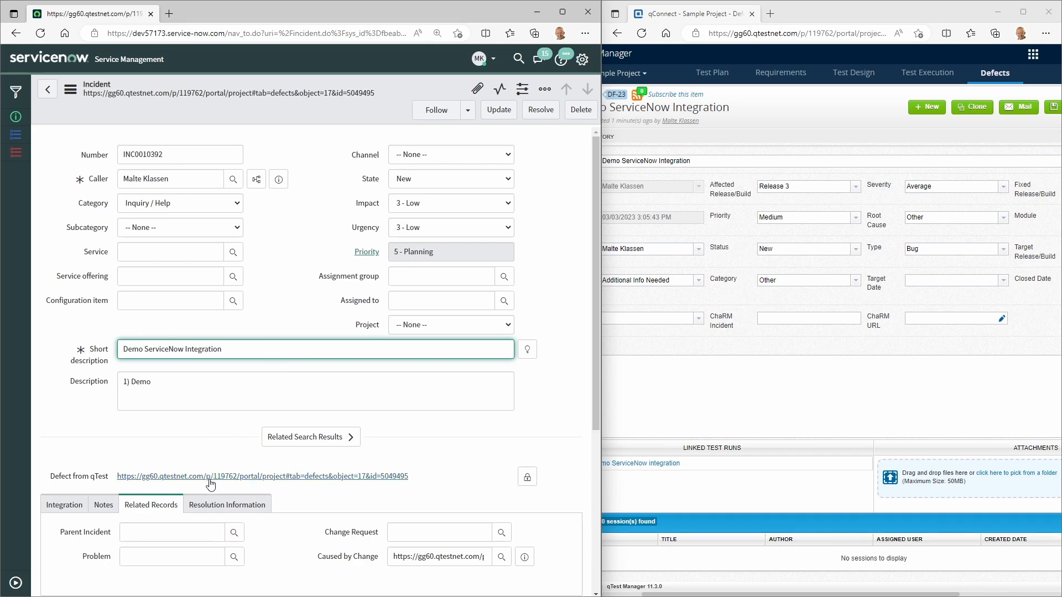